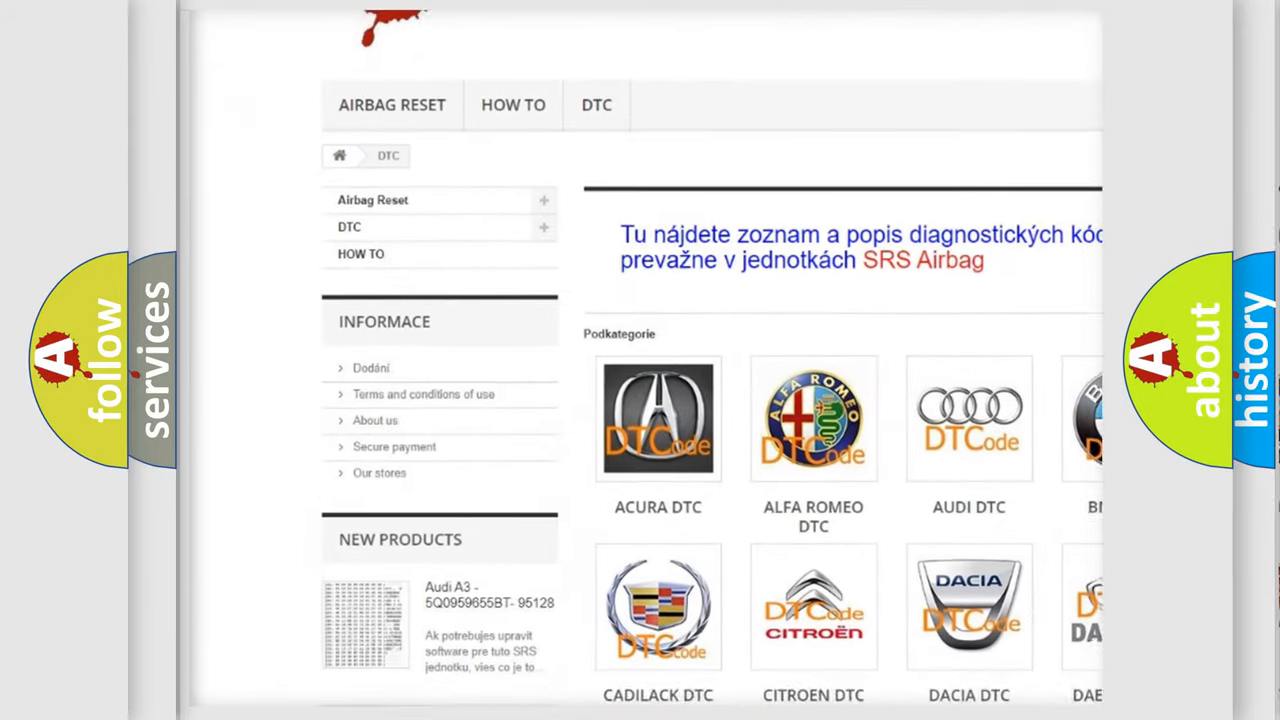
scroll(down, 3)
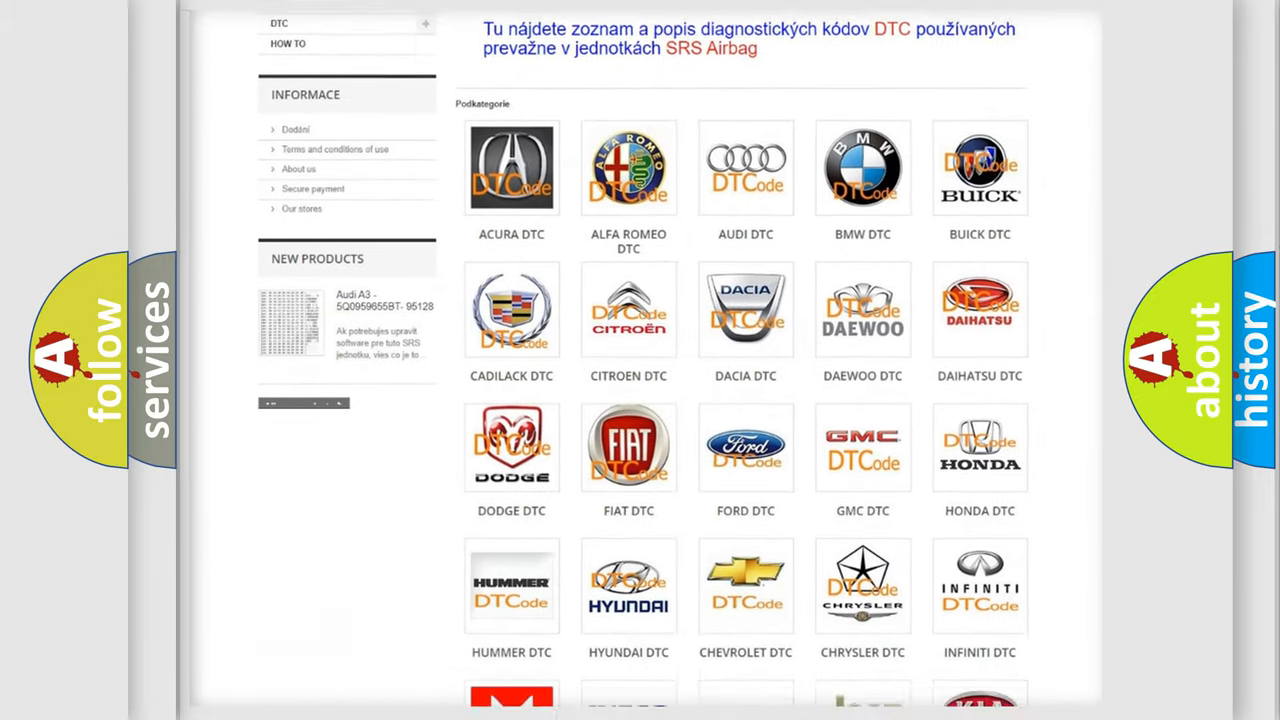
scroll(down, 3)
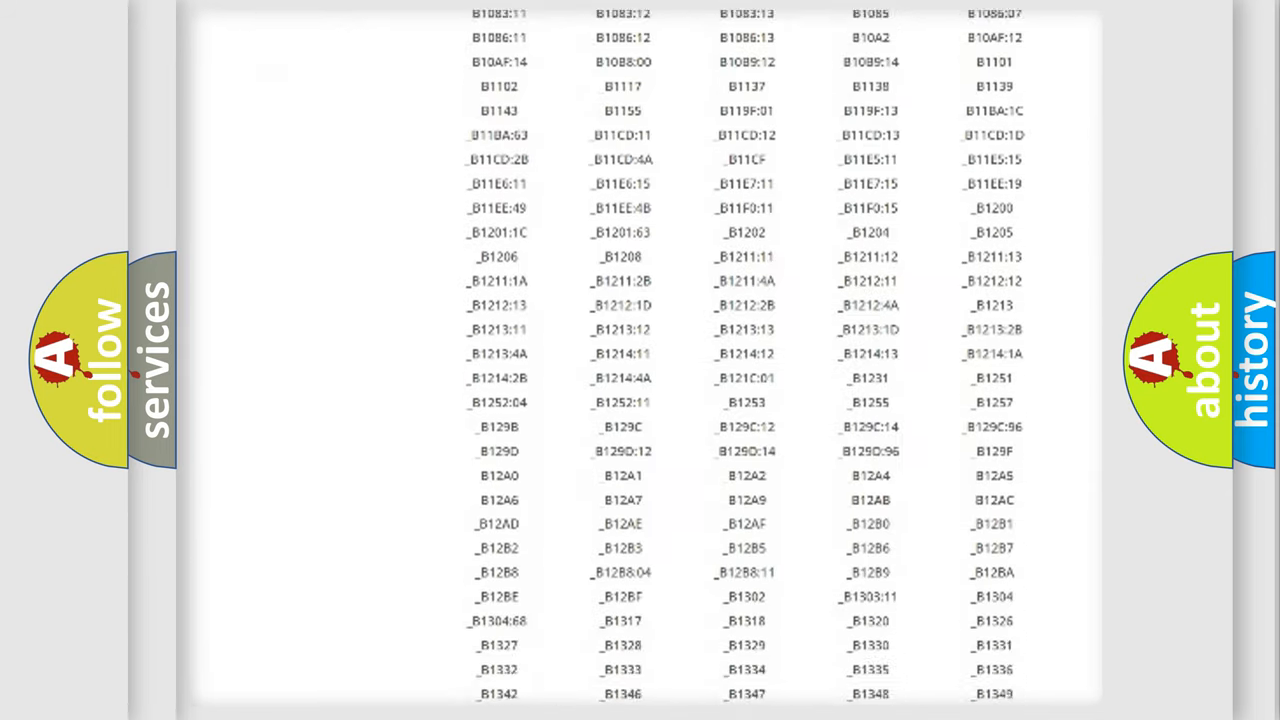
scroll(down, 3)
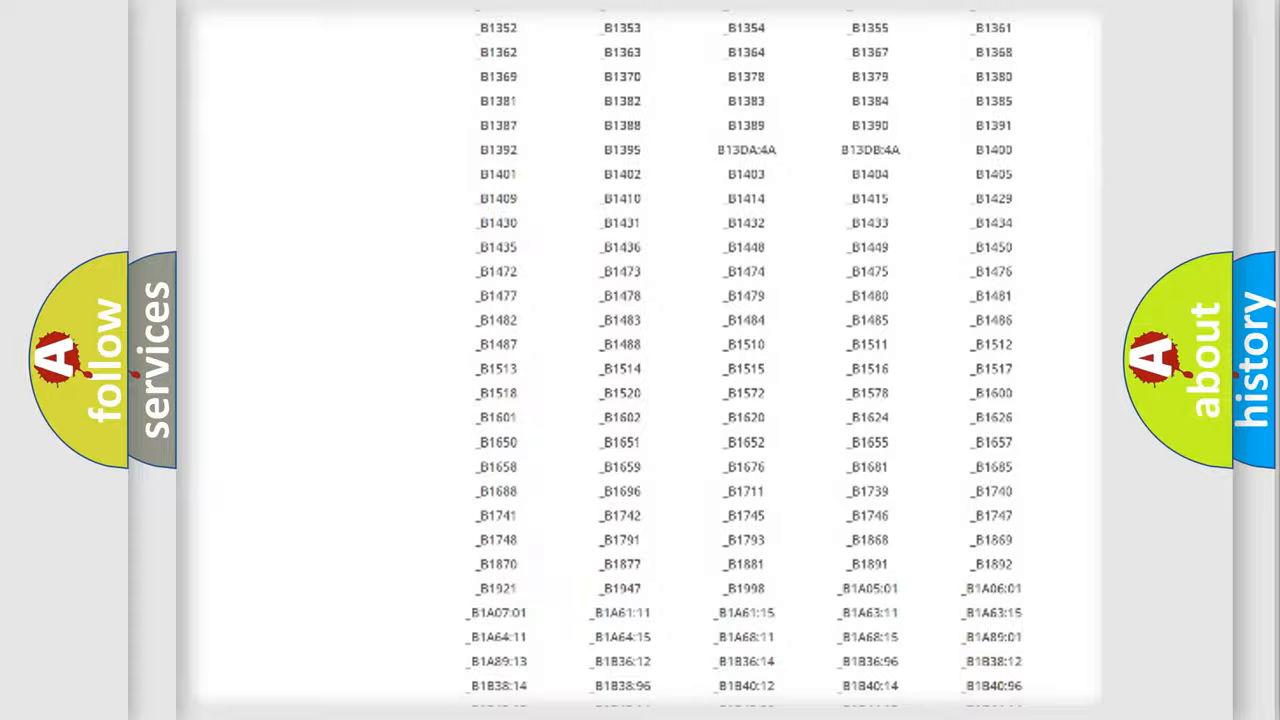